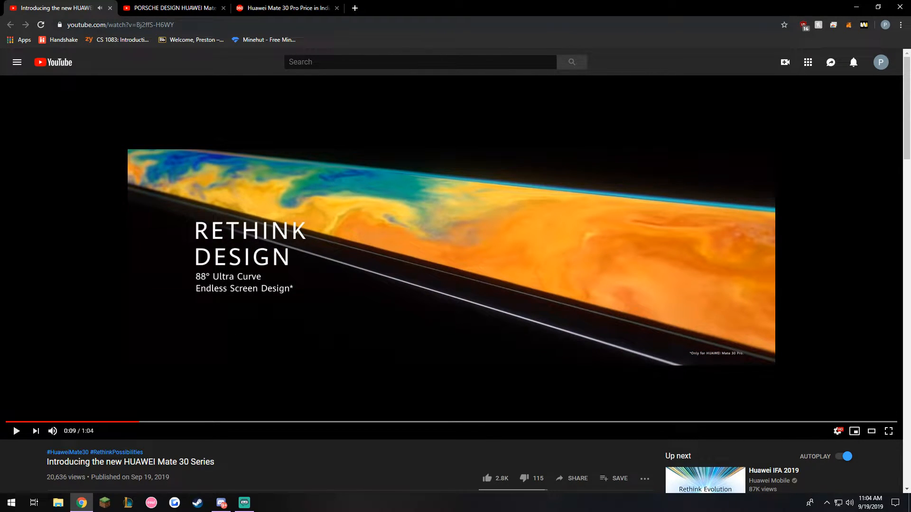
pyautogui.moveTo(52, 431)
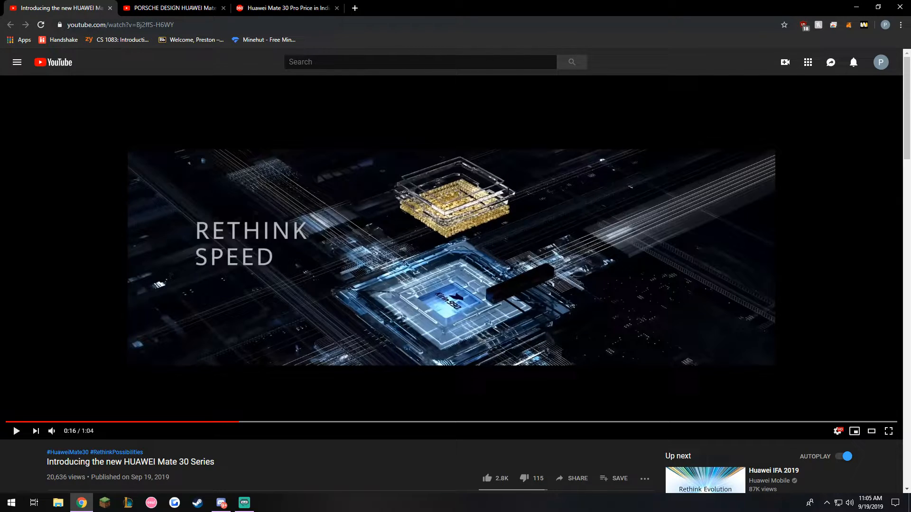
# Let the Mate 30 Series introduction video play through to its suggested-videos end screen.
pyautogui.click(16, 430)
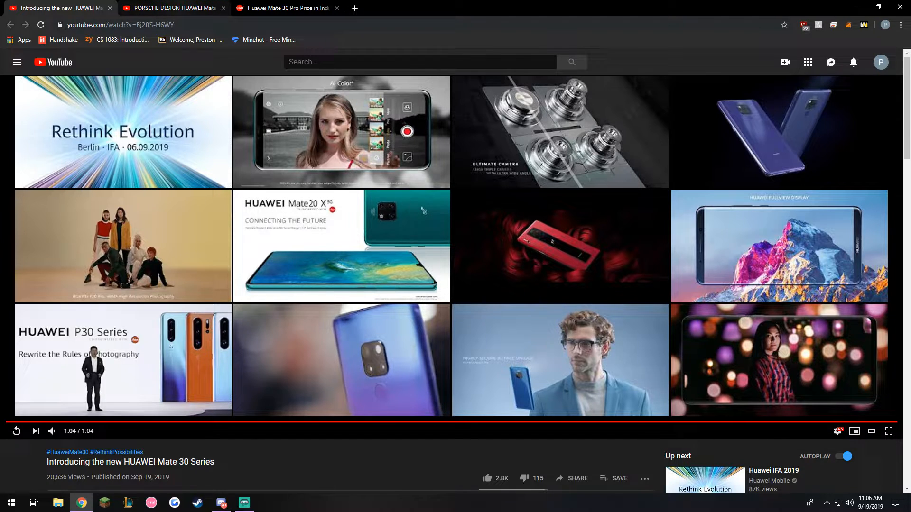
# Watch the Porsche Design Mate 30 RS video, then move to the Mate 30 Pro specs page.
pyautogui.click(171, 7)
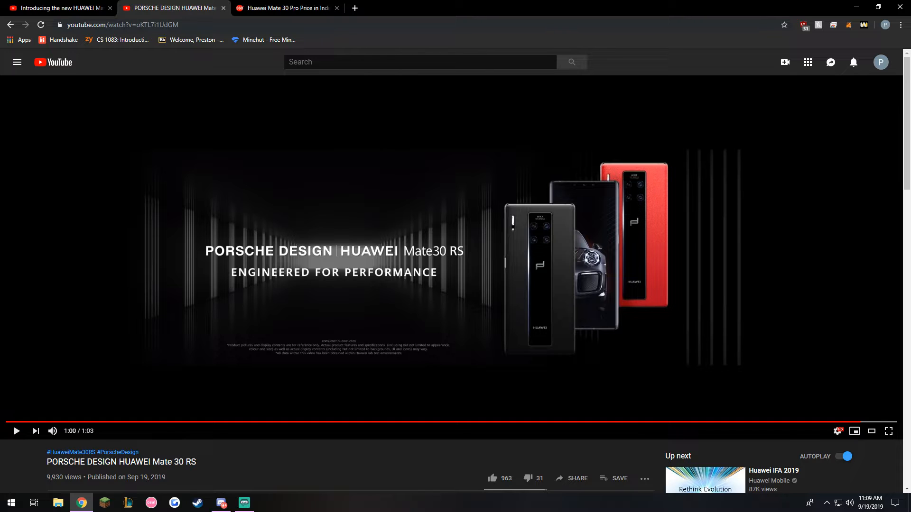
pyautogui.click(284, 7)
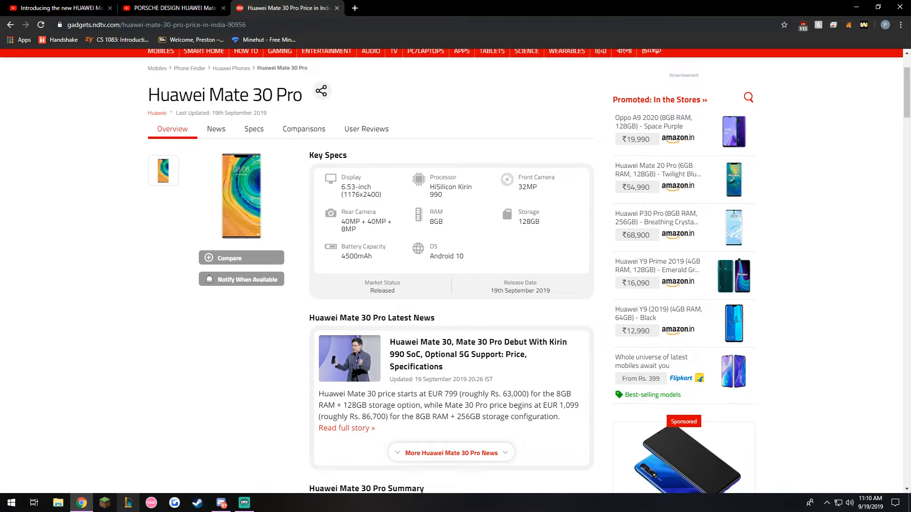
pyautogui.moveTo(128, 503)
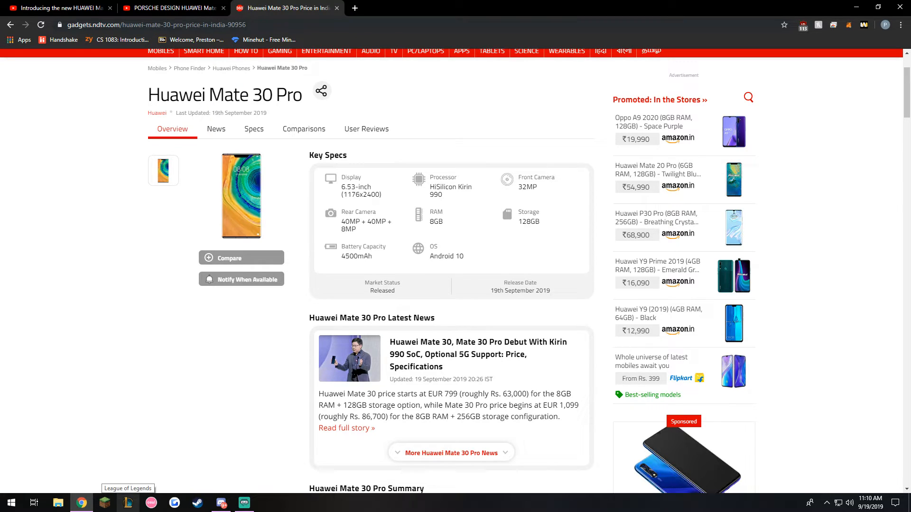